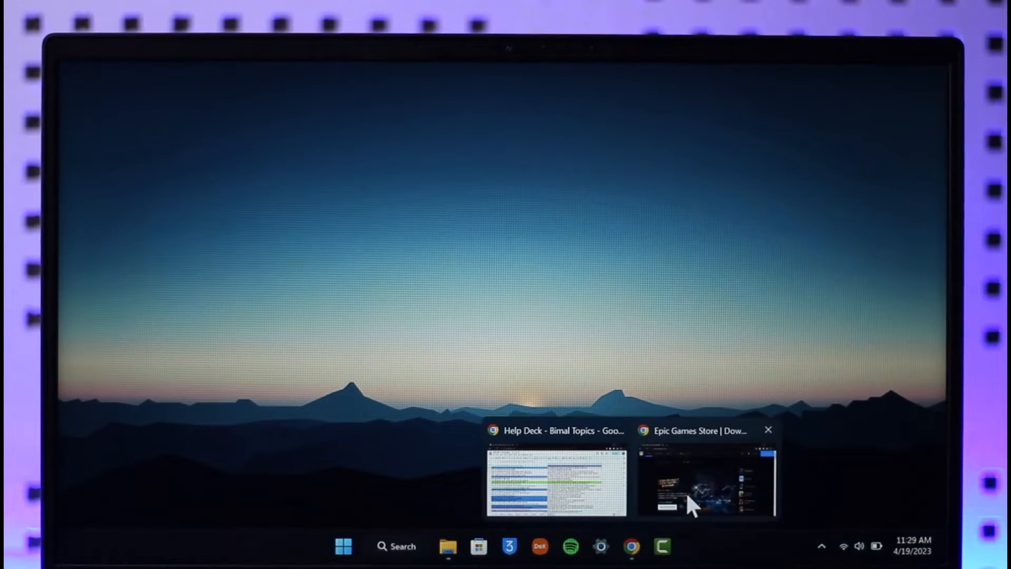
Step: Bring the signed-in Epic Games Store window forward and reveal the username's account dropdown
{"action": "left_click", "coordinate": [702, 480]}
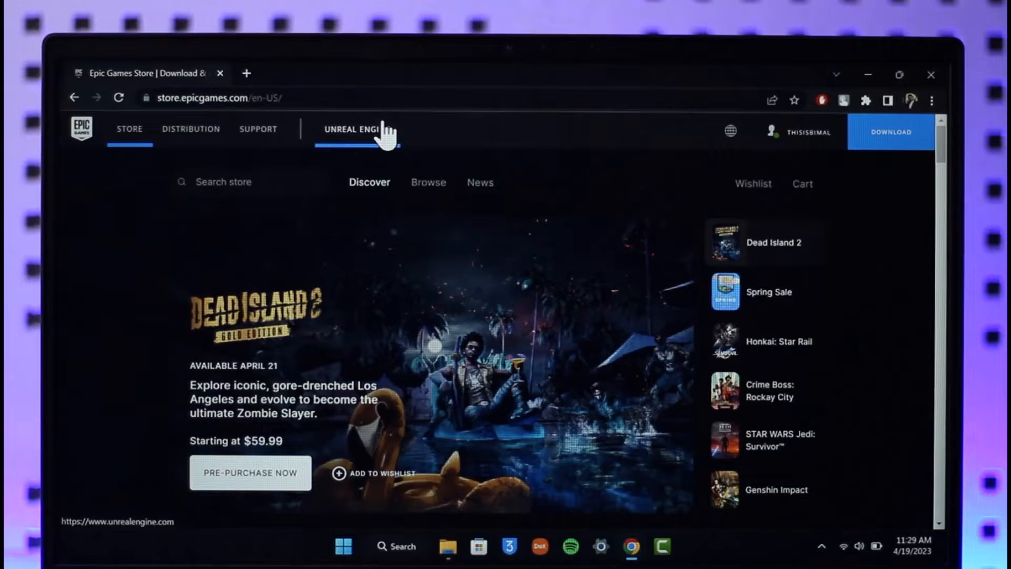
{"action": "mouse_move", "coordinate": [529, 371]}
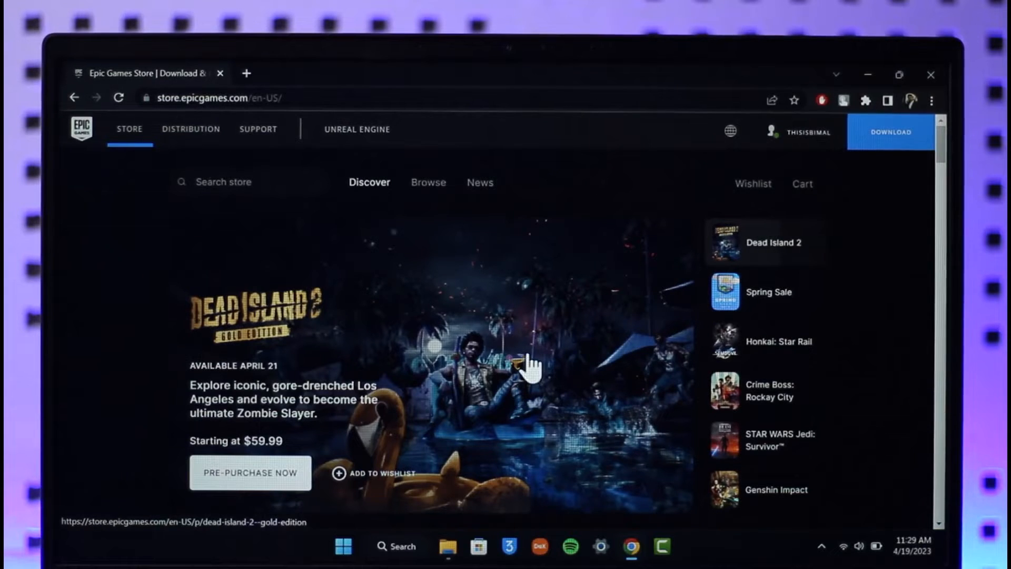
{"action": "left_click", "coordinate": [808, 132]}
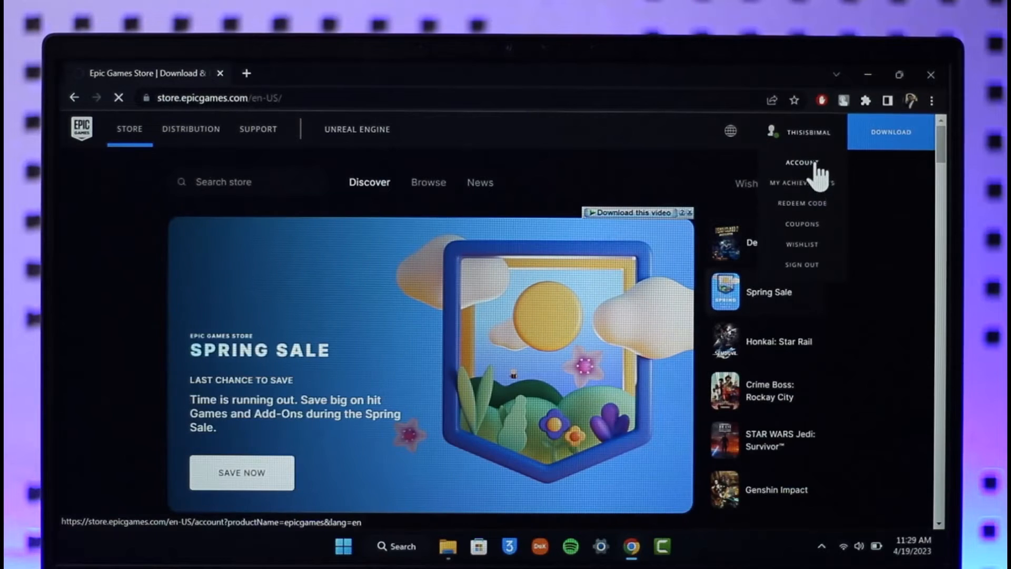
Step: Go into Account settings and select Redeem Code from the left sidebar
{"action": "left_click", "coordinate": [802, 162]}
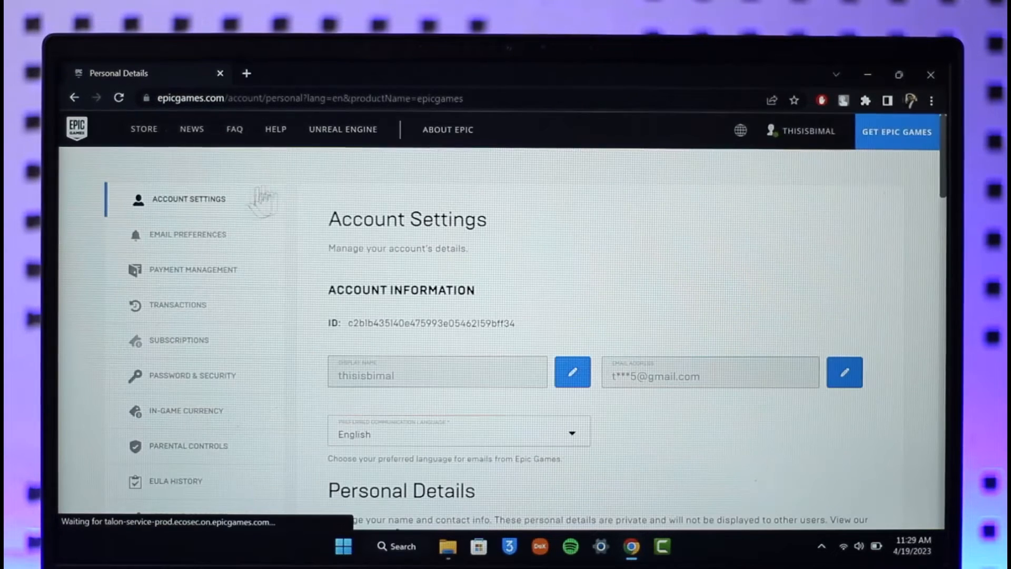
{"action": "scroll", "scroll_direction": "down", "scroll_amount": 3}
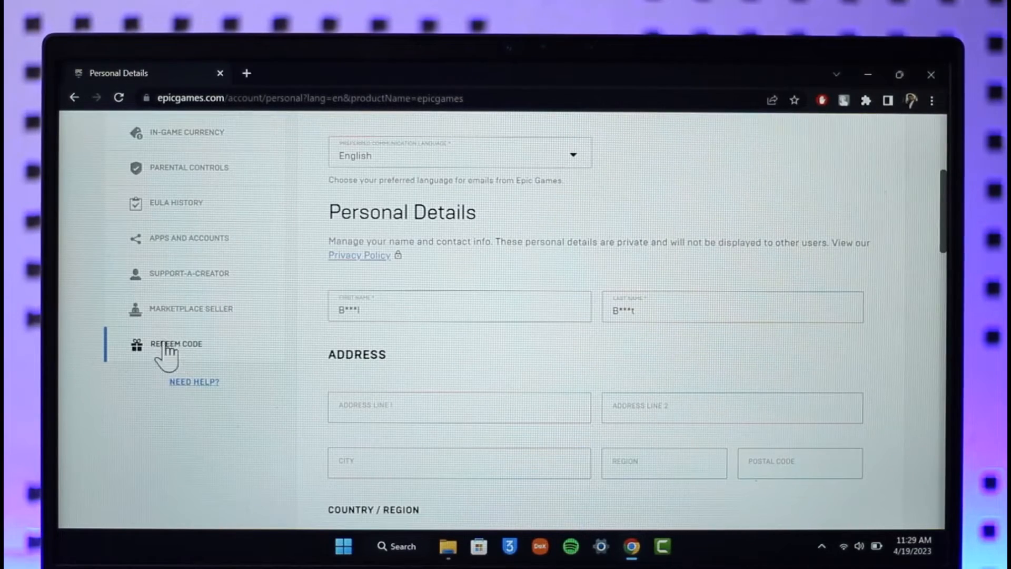
{"action": "left_click", "coordinate": [176, 344]}
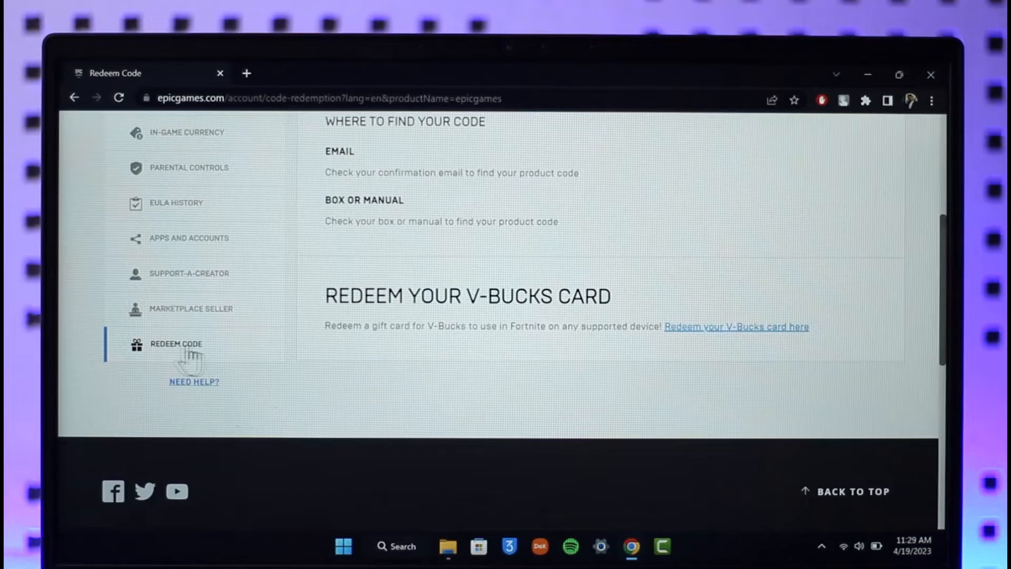
{"action": "scroll", "scroll_direction": "up", "scroll_amount": 3}
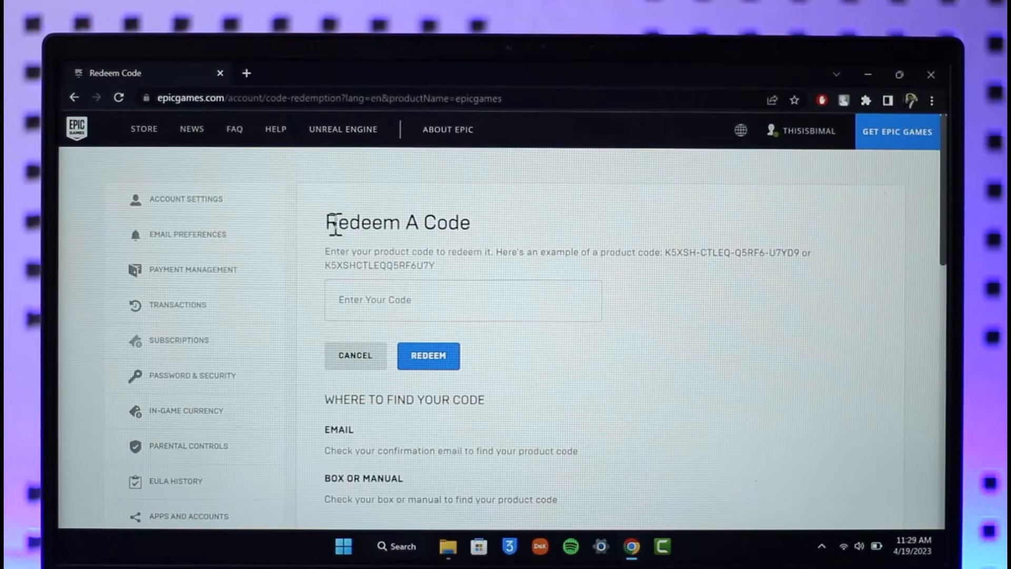
{"action": "mouse_move", "coordinate": [397, 298]}
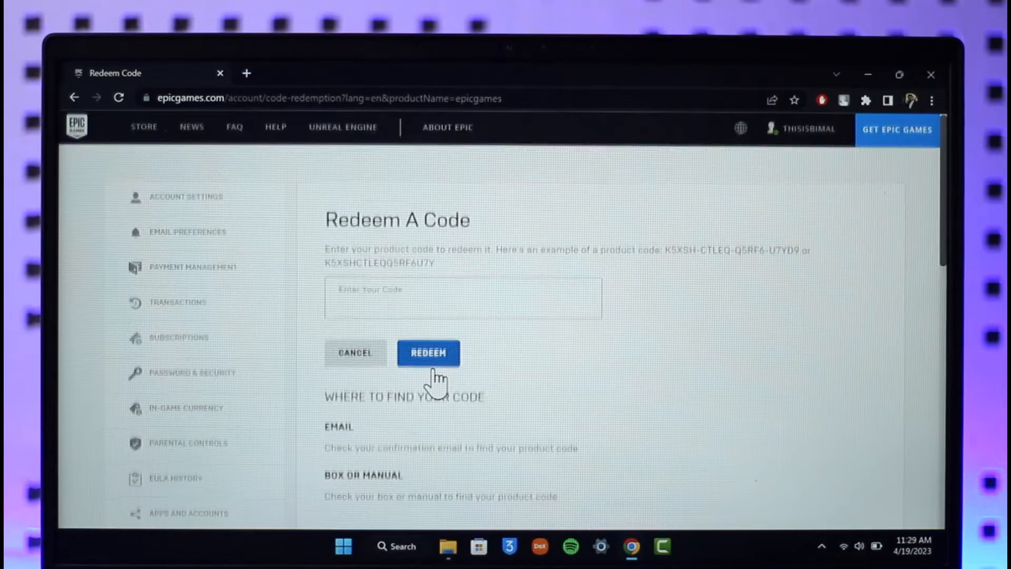
{"action": "scroll", "scroll_direction": "down", "scroll_amount": 3}
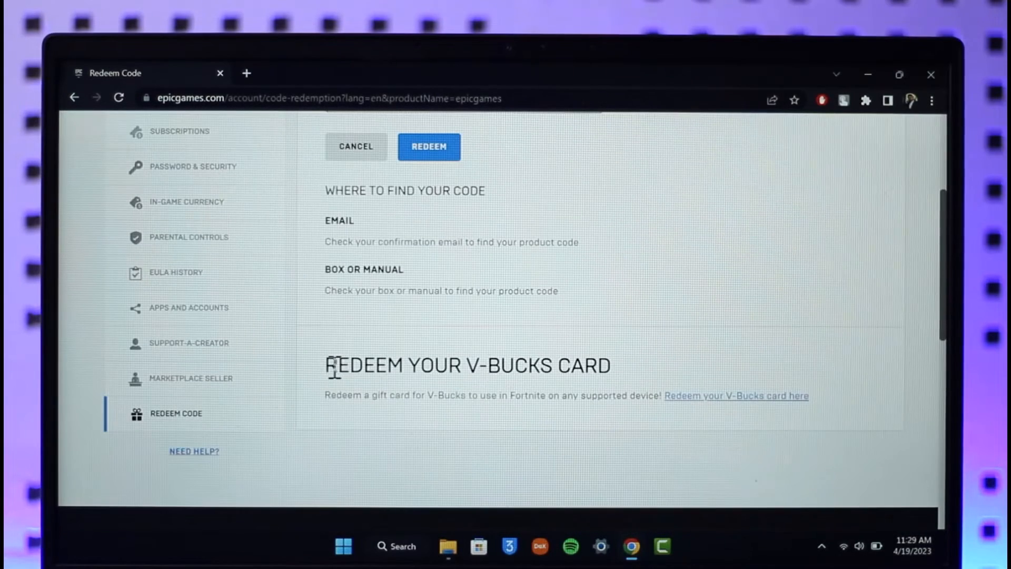
{"action": "scroll", "scroll_direction": "up", "scroll_amount": 3}
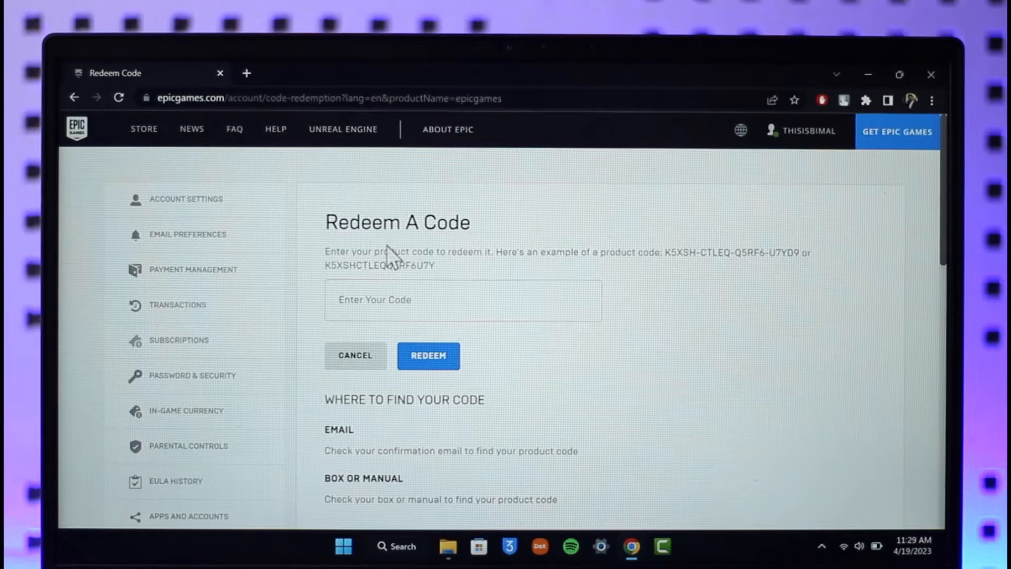
{"action": "left_click", "coordinate": [462, 301]}
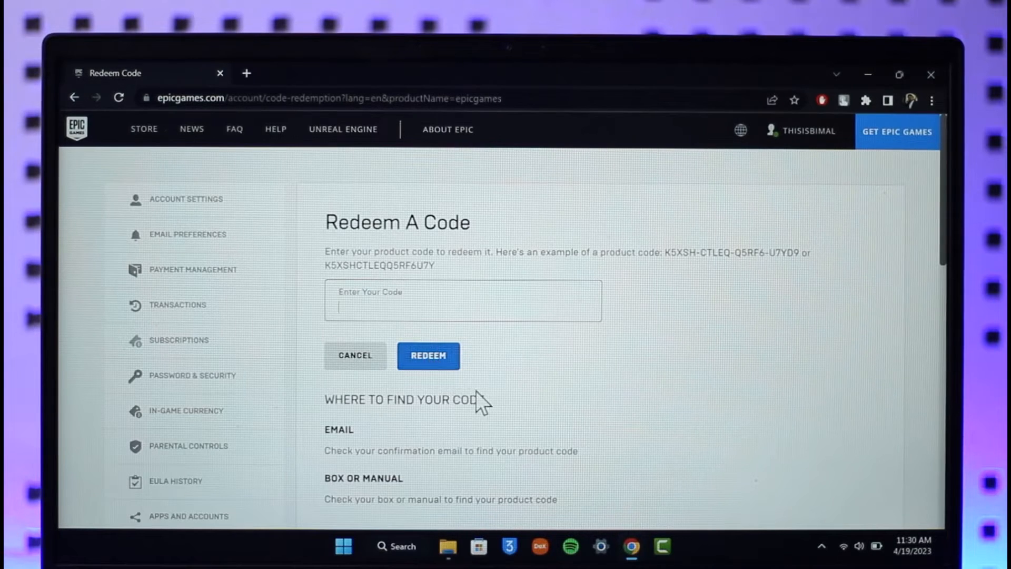
{"action": "scroll", "scroll_direction": "down", "scroll_amount": 3}
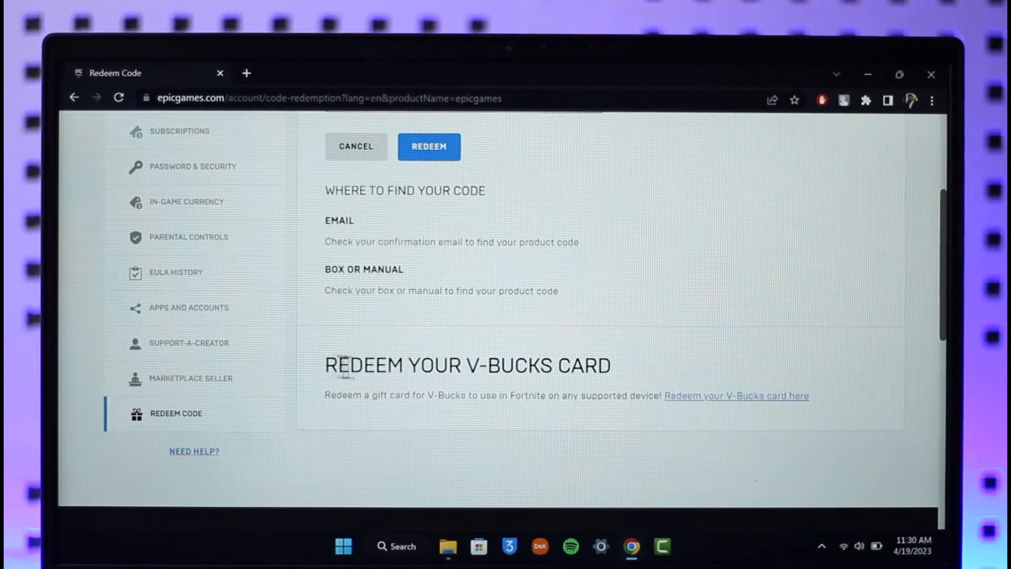
{"action": "mouse_move", "coordinate": [737, 395]}
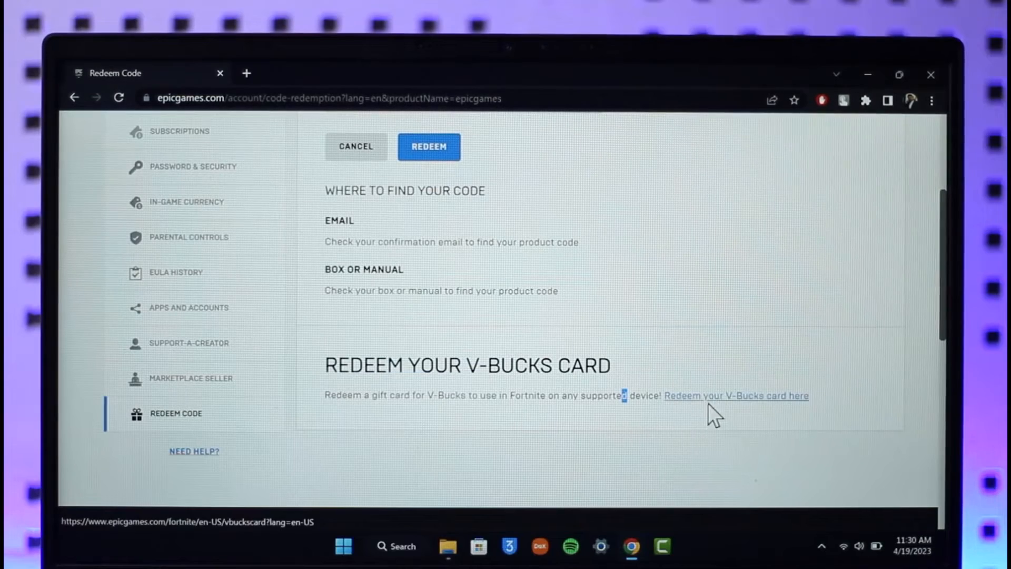
Step: Follow the 'Redeem your V-Bucks card here' link to fortnite.com/vbuckscard in a new tab
{"action": "left_click", "coordinate": [736, 395]}
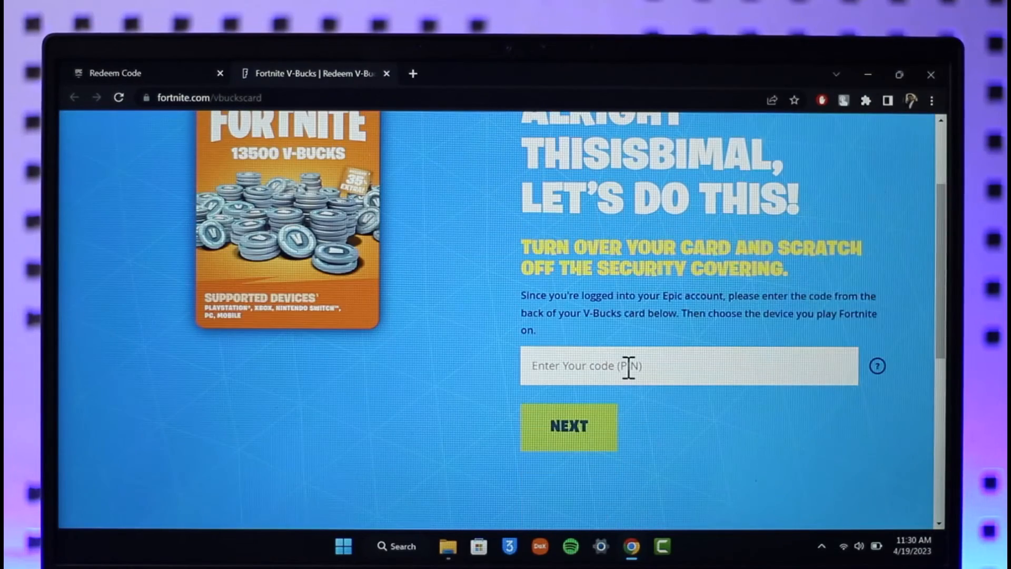
{"action": "scroll", "scroll_direction": "up", "scroll_amount": 3}
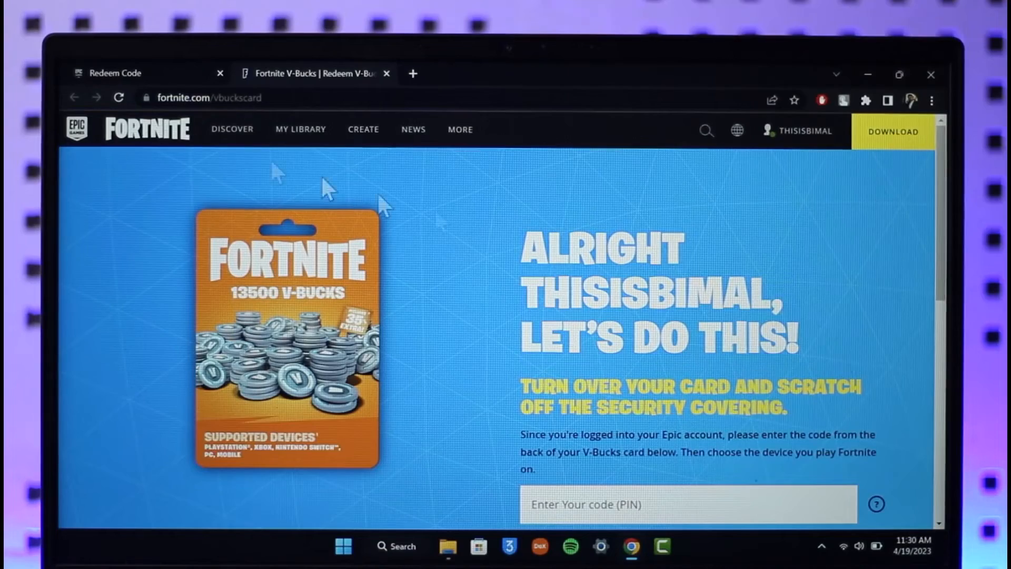
{"action": "mouse_move", "coordinate": [445, 98]}
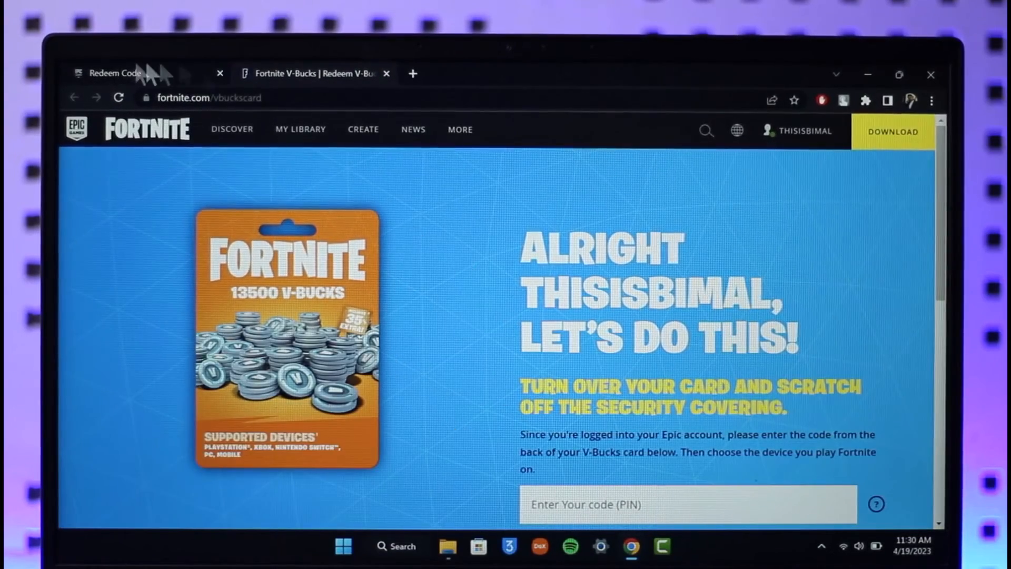
Step: Switch back to the Redeem Code tab and focus the Enter Your Code field
{"action": "left_click", "coordinate": [114, 73]}
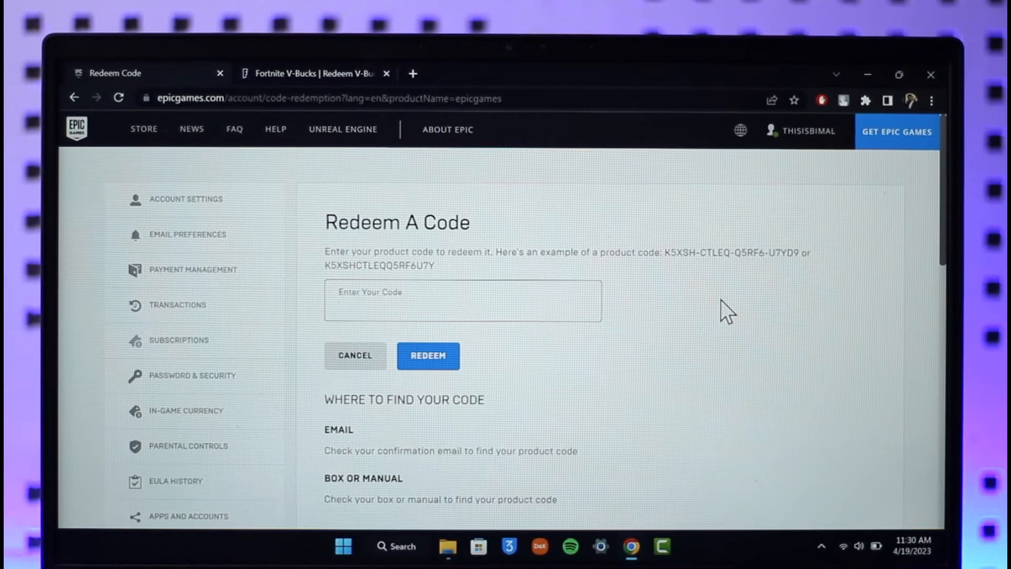
{"action": "left_click", "coordinate": [461, 300]}
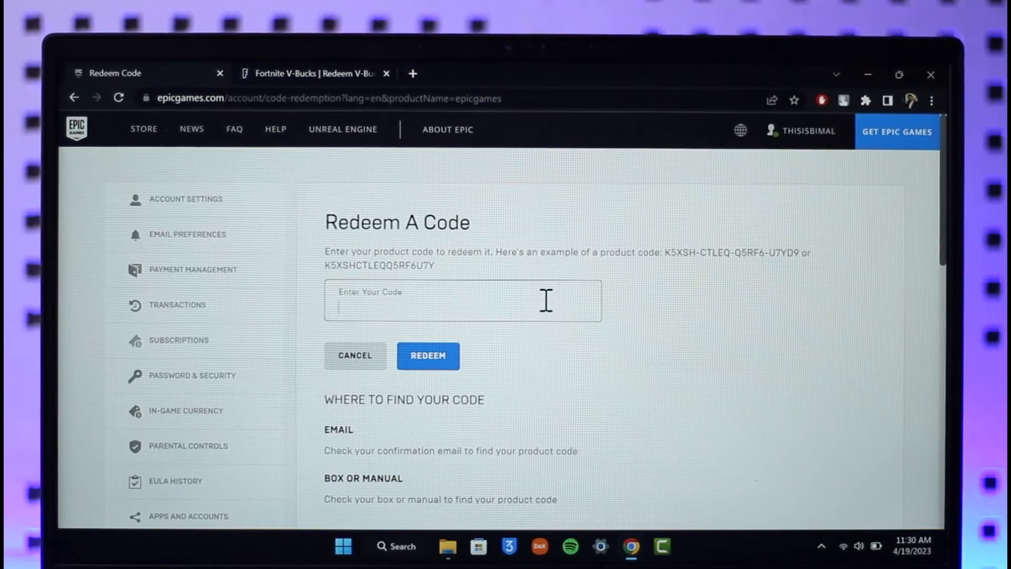